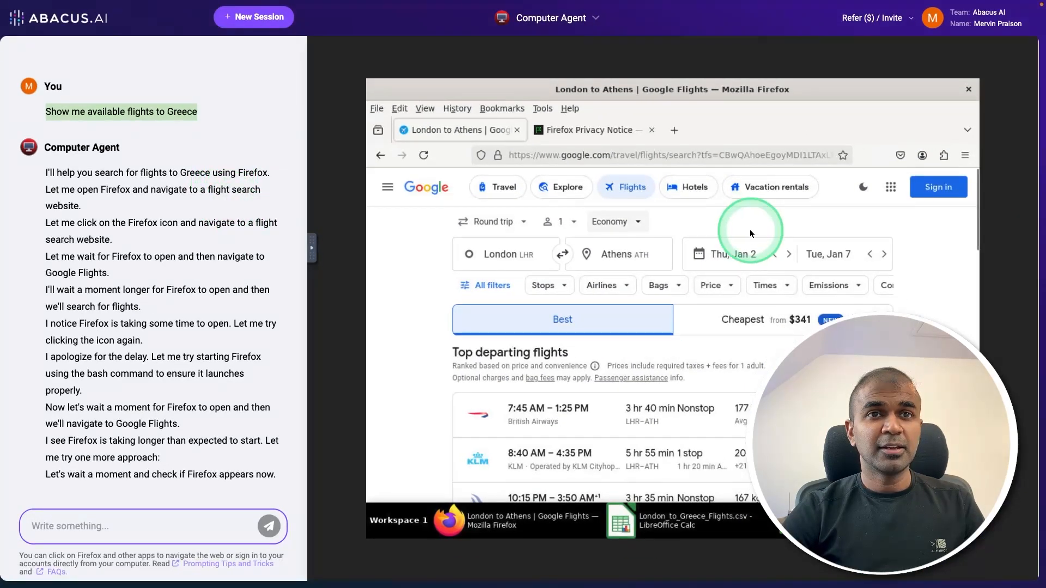
- Scroll through the agent's London–Athens flight summary before starting a new chat
scroll(down, 3)
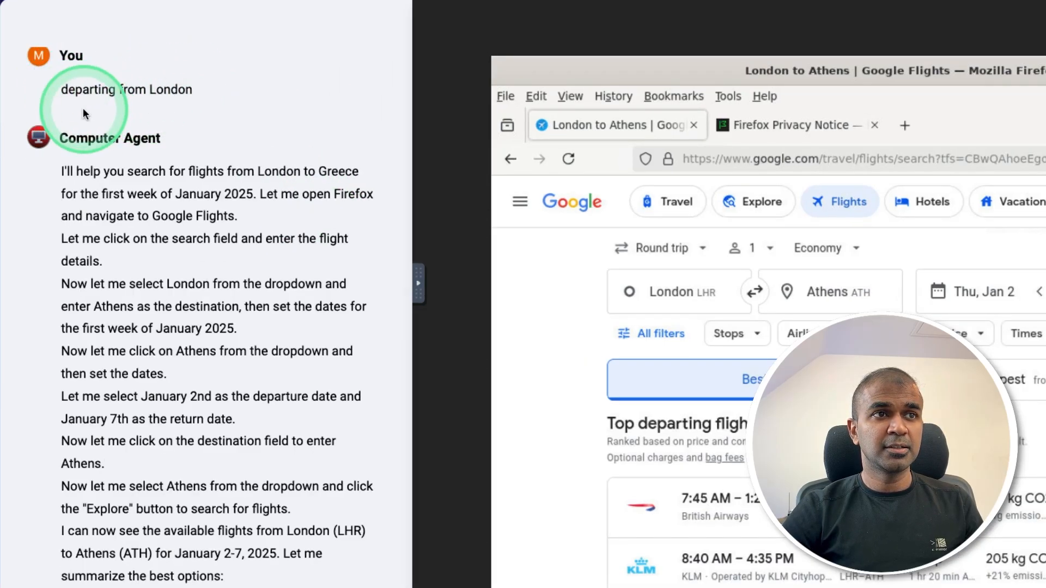
mouse_move(239, 206)
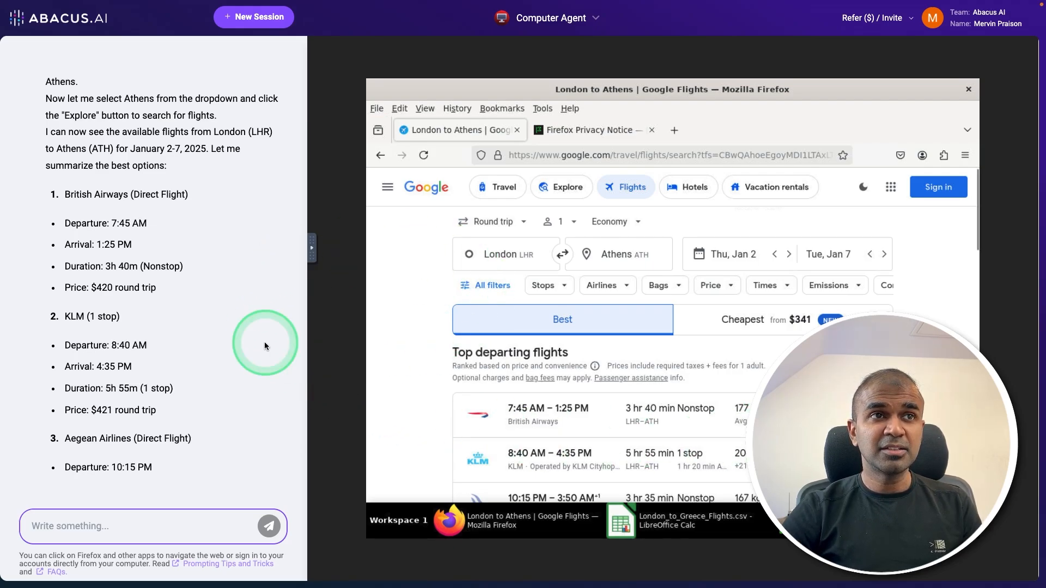
mouse_move(62, 52)
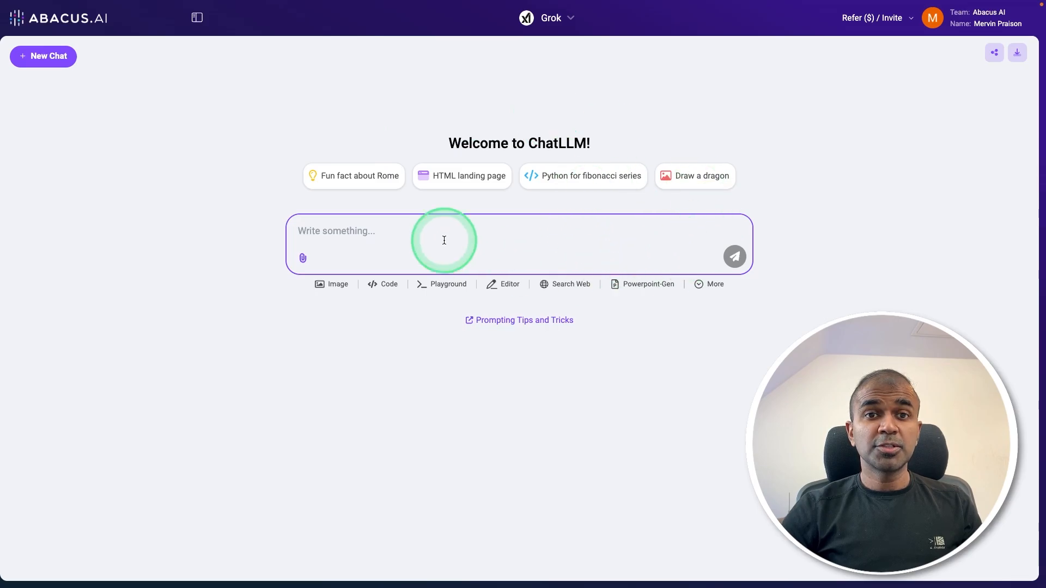
- Reveal the sidebar and launch the Computer Agent tool into a new session
click(196, 18)
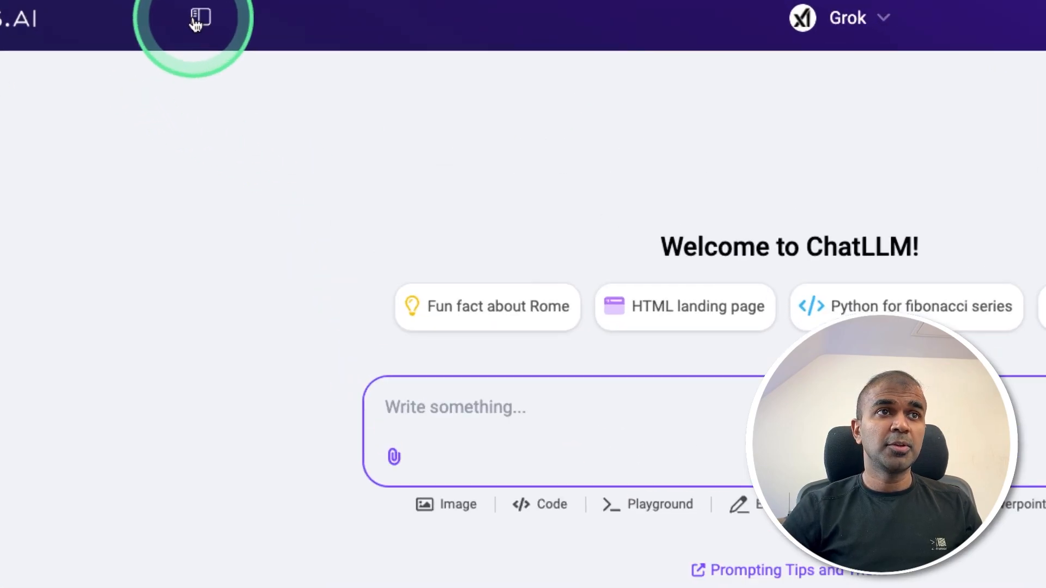
click(198, 19)
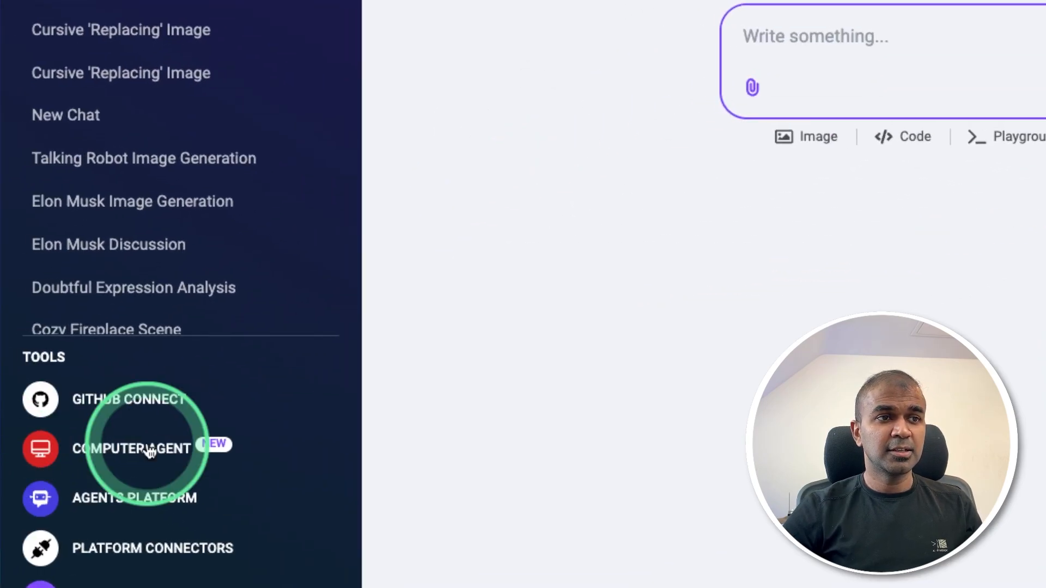
click(133, 448)
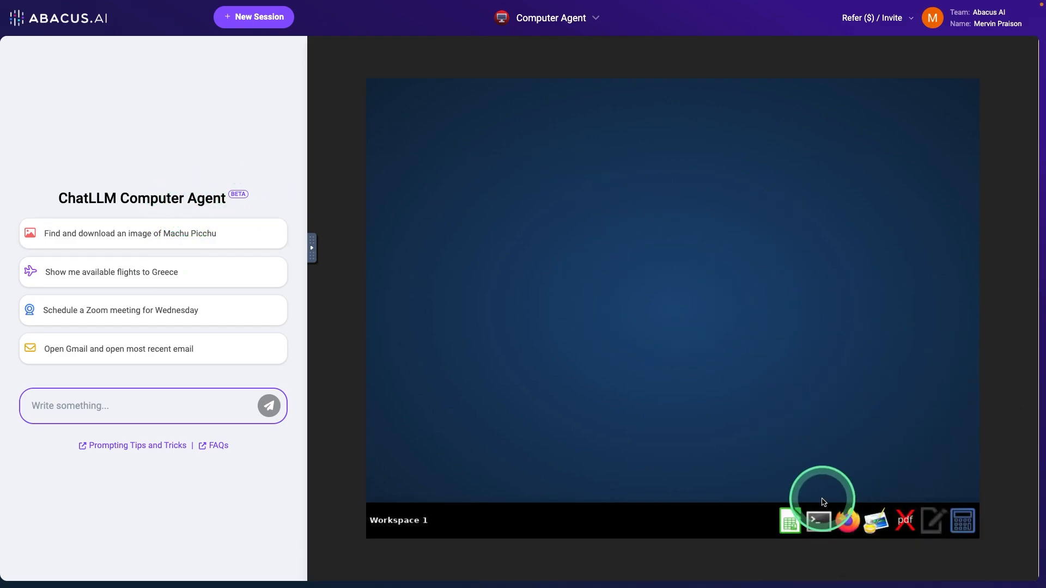
mouse_move(963, 521)
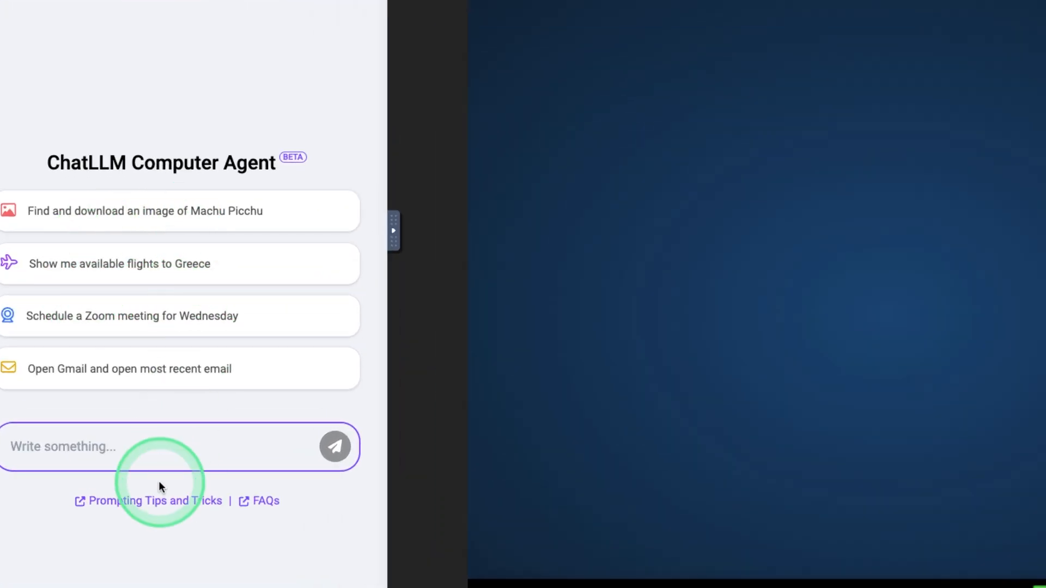
- Send the request 'Search for flights from London to San Francisco, departing in the first week of January'
text(Search for flights from London to San Francisco, departing in the first week of January 2025.)
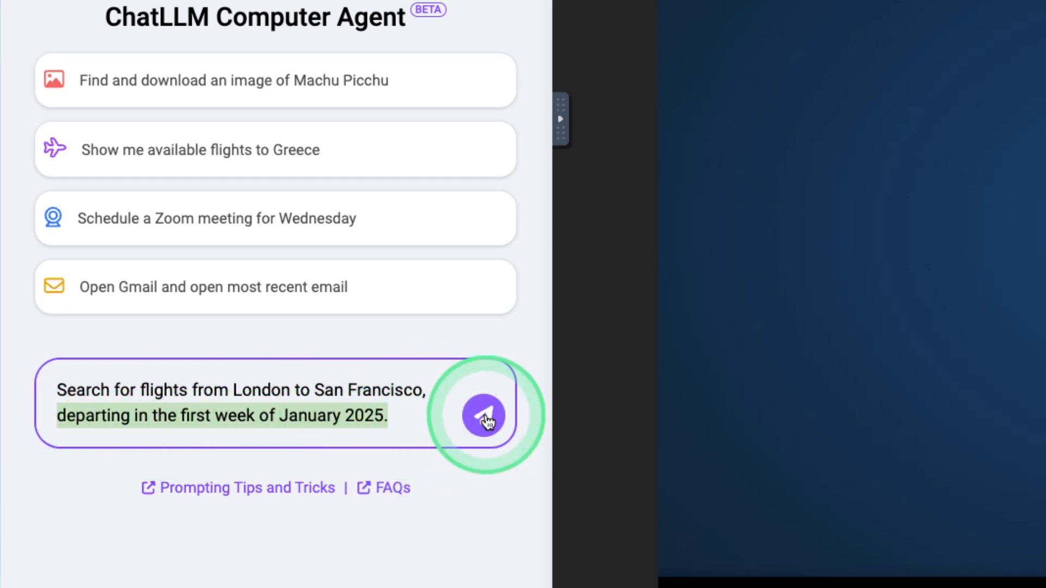
click(484, 415)
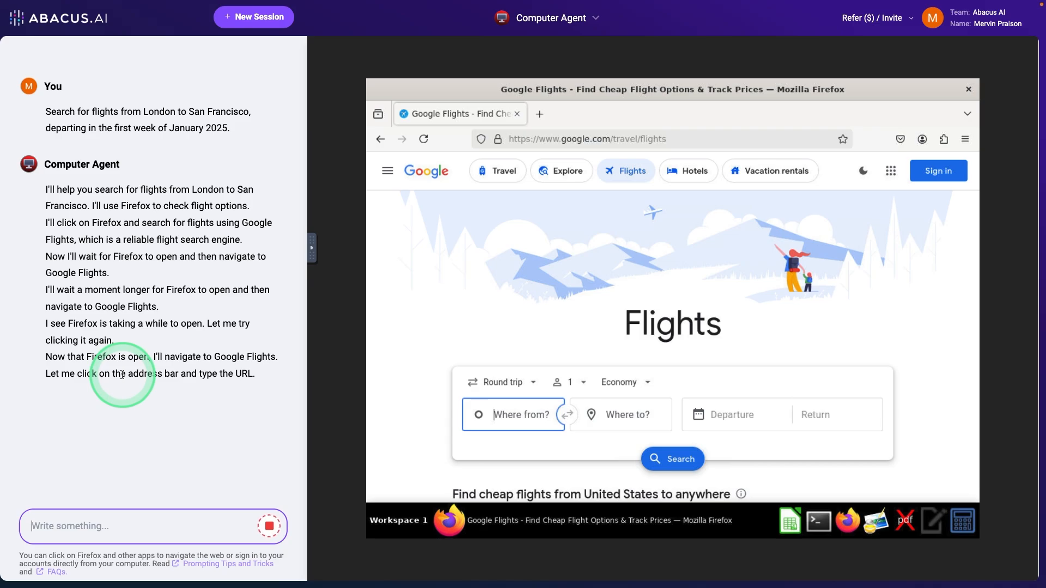
- Let the agent fill Google Flights and list January 2 London–San Francisco options, including SAS at $2,337
click(513, 414)
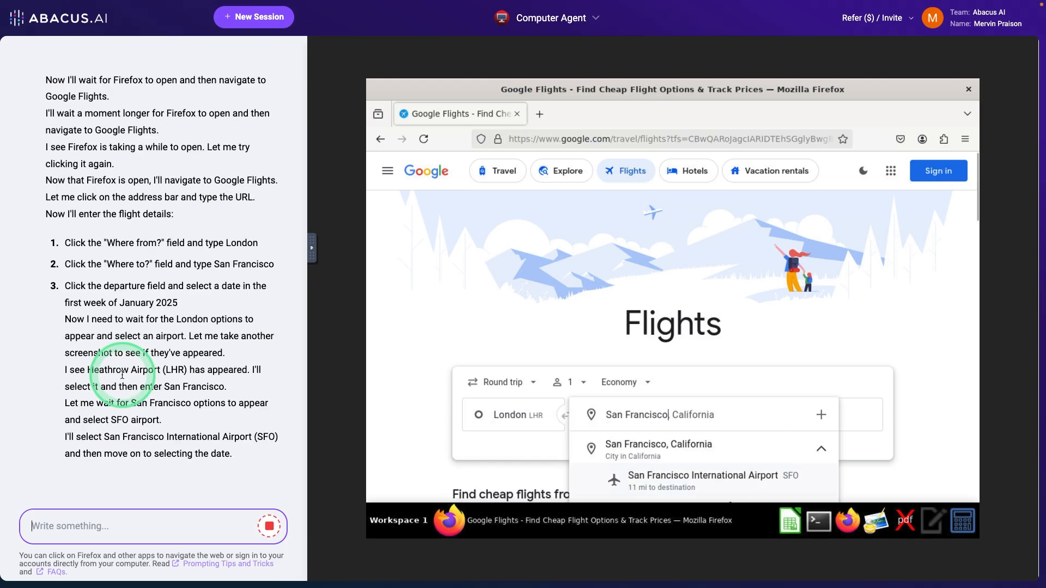
click(703, 480)
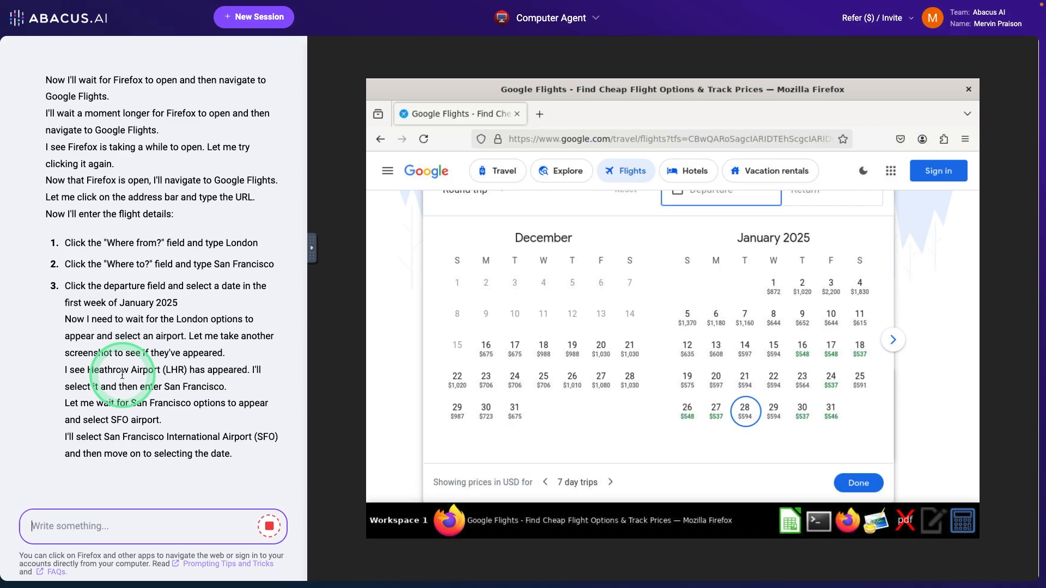
click(801, 285)
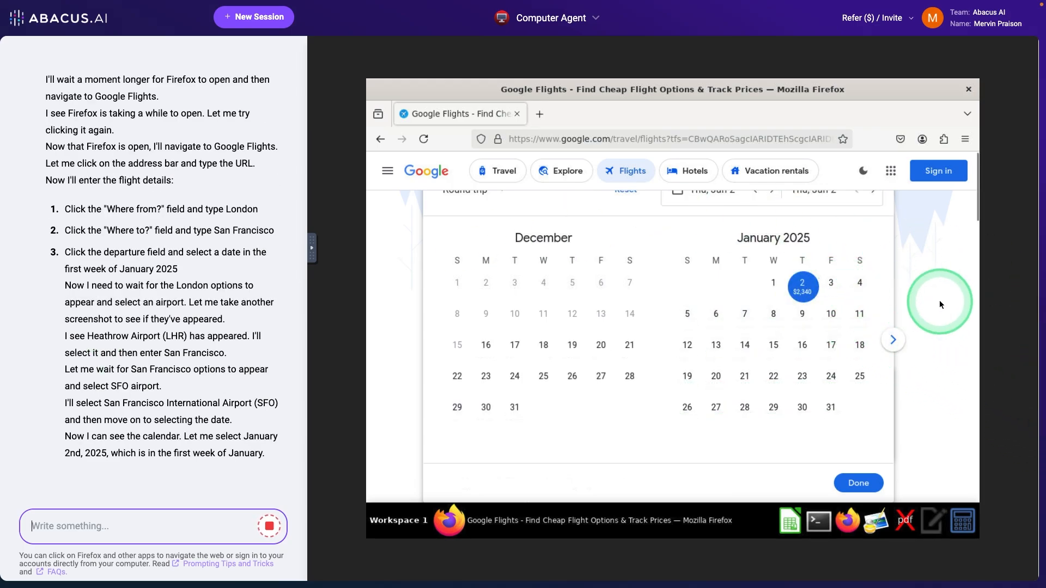
click(857, 482)
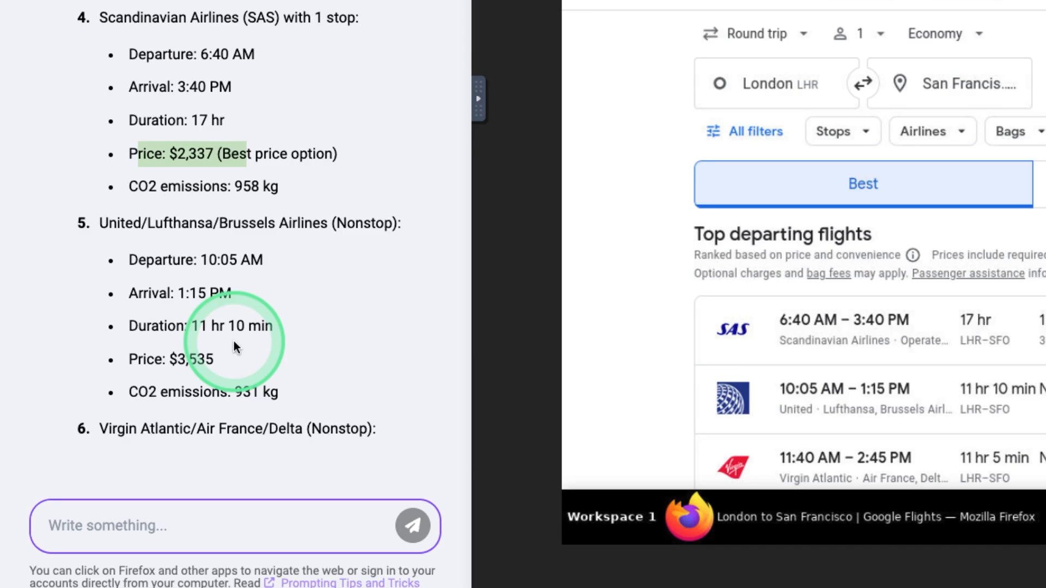
- Send 'Extract all these information and save that in a excel file' to the agent
scroll(down, 3)
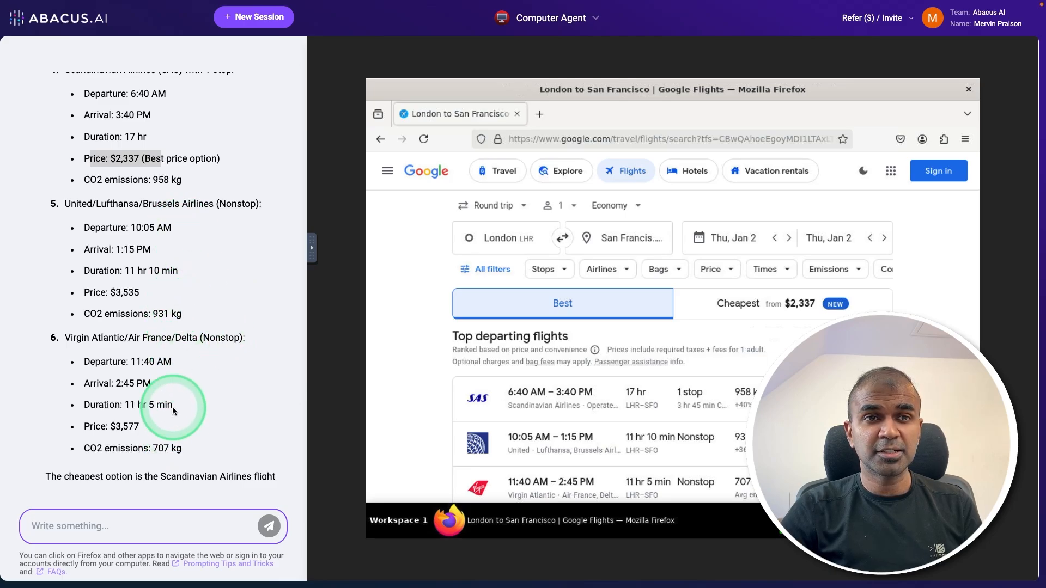
text(Extract all)
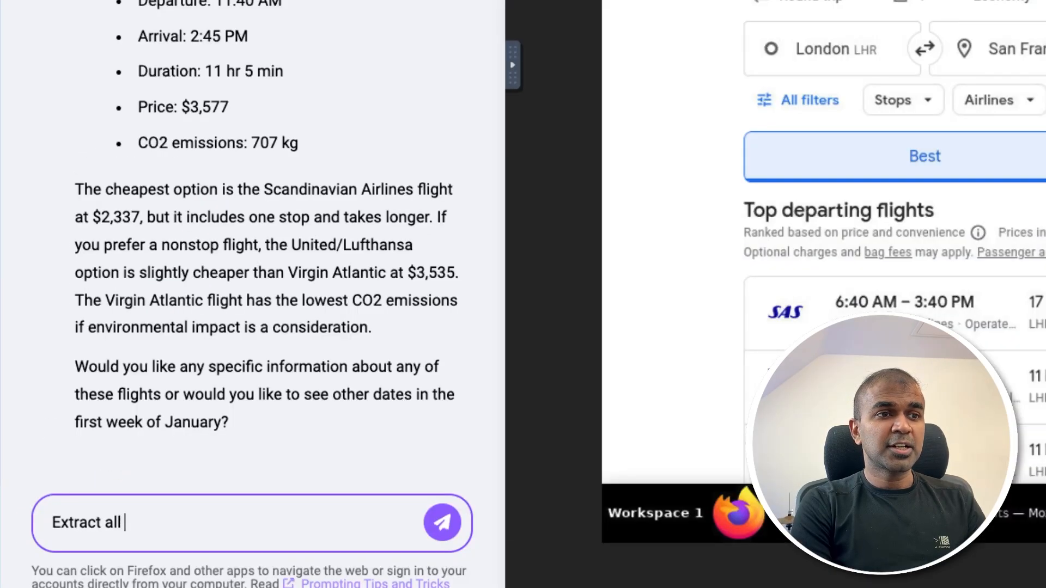
text(these information and save)
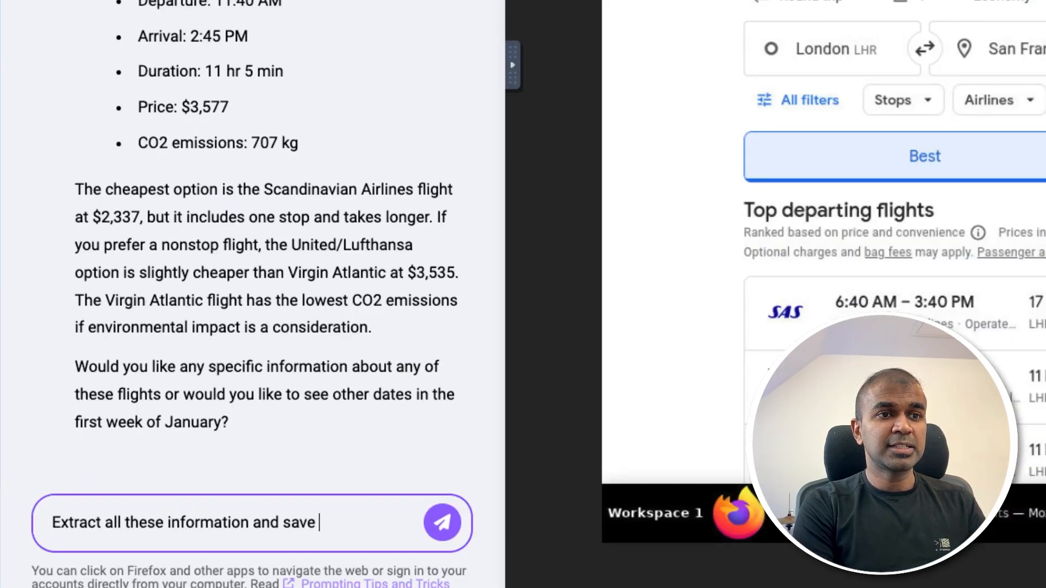
text(that in a excel file)
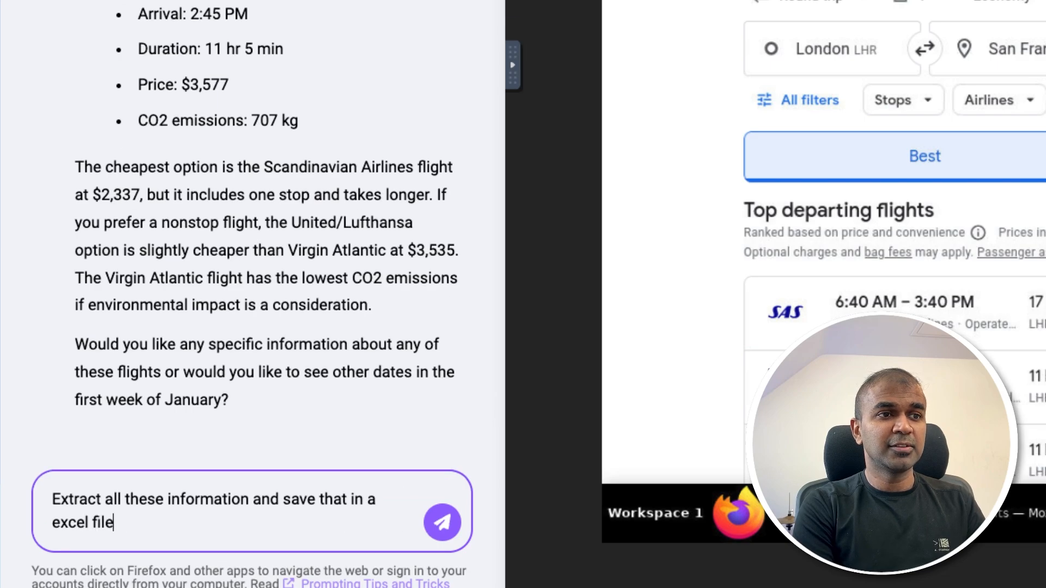
click(443, 523)
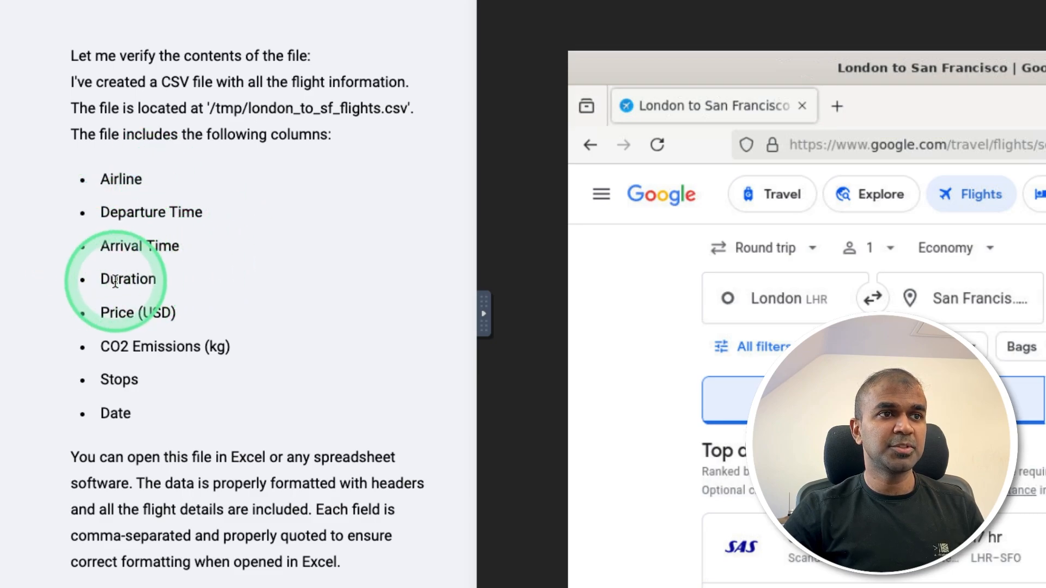
- Send a follow-up asking to save the flights in a spreadsheet, bringing up LibreOffice Calc with the rows
scroll(down, 3)
text(Open the v)
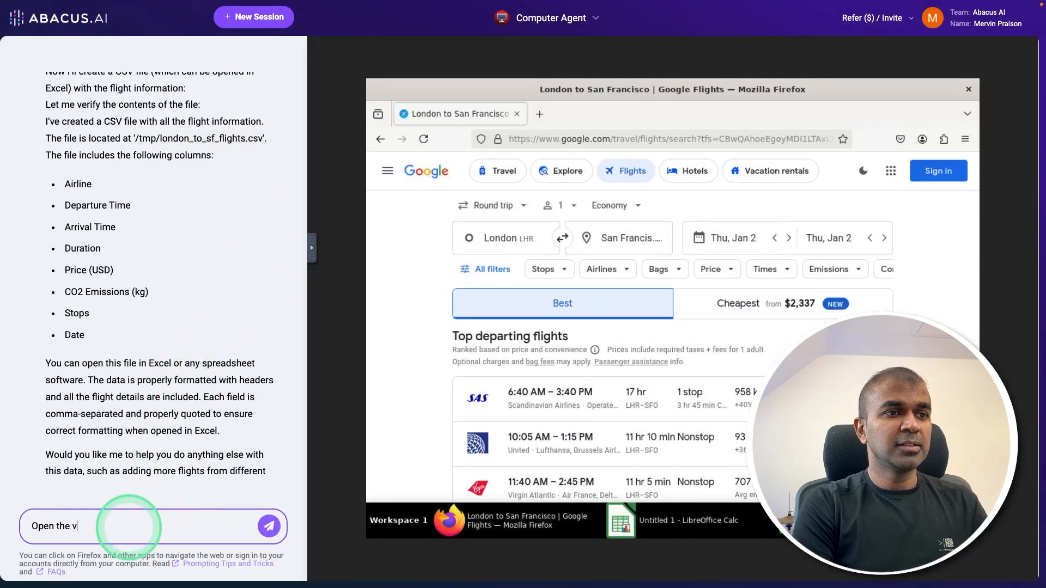
click(269, 526)
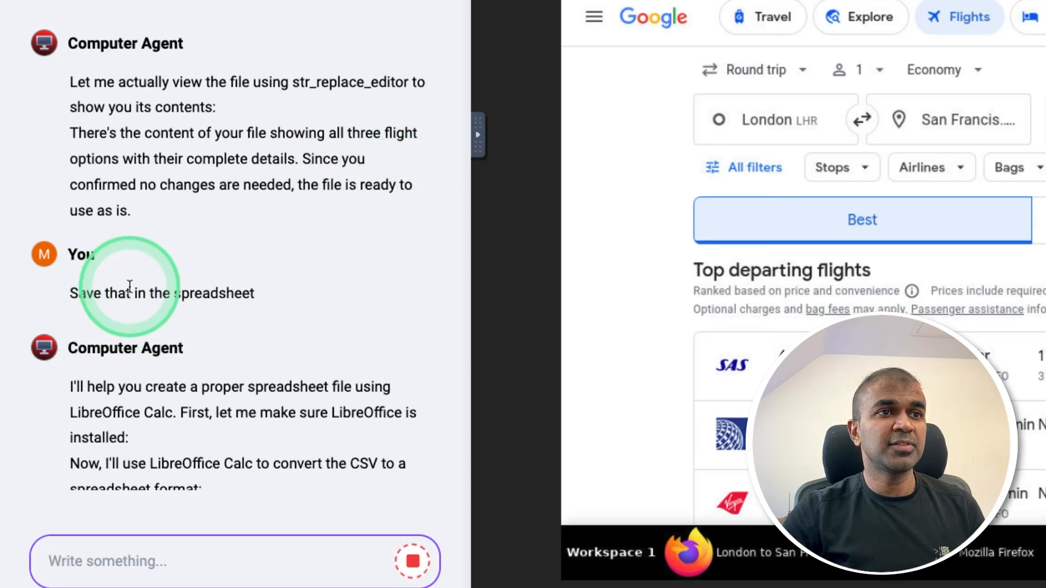
scroll(down, 3)
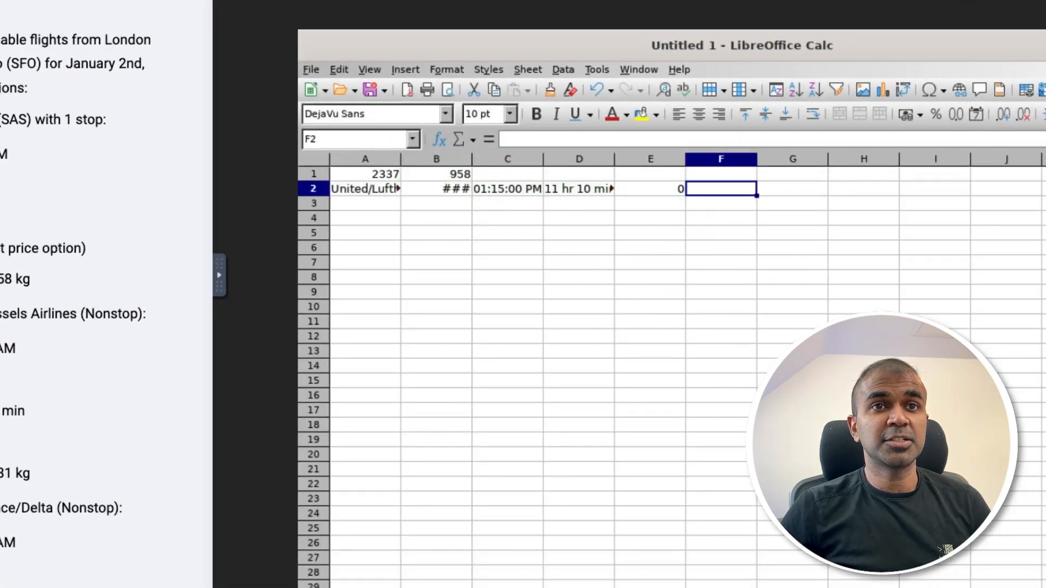
- Start a new agent session holding the request to list active processes and evaluate performance
click(488, 149)
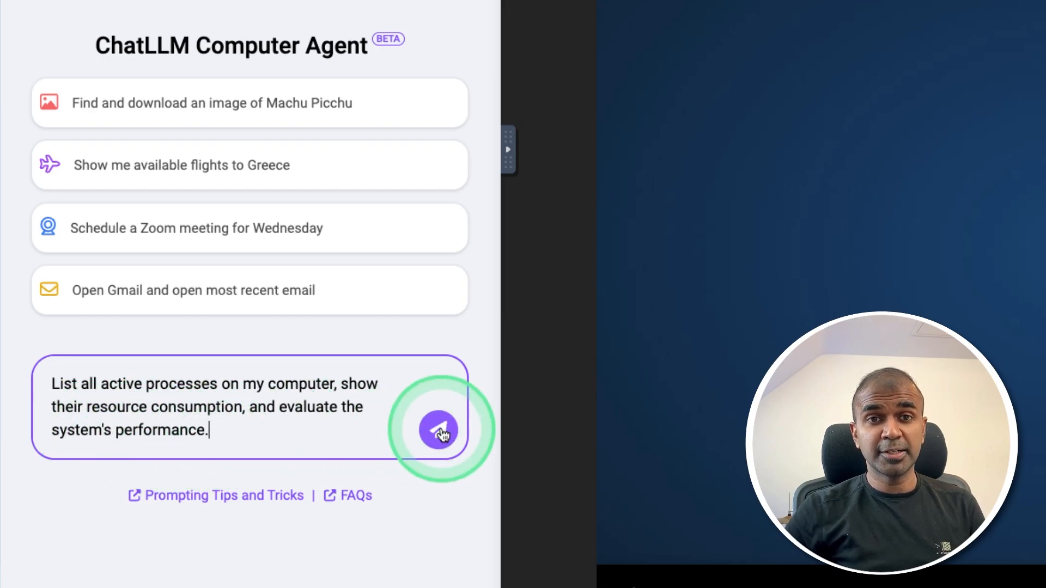
- Send the processes request and review the agent's CPU, memory, disk and load report
click(438, 429)
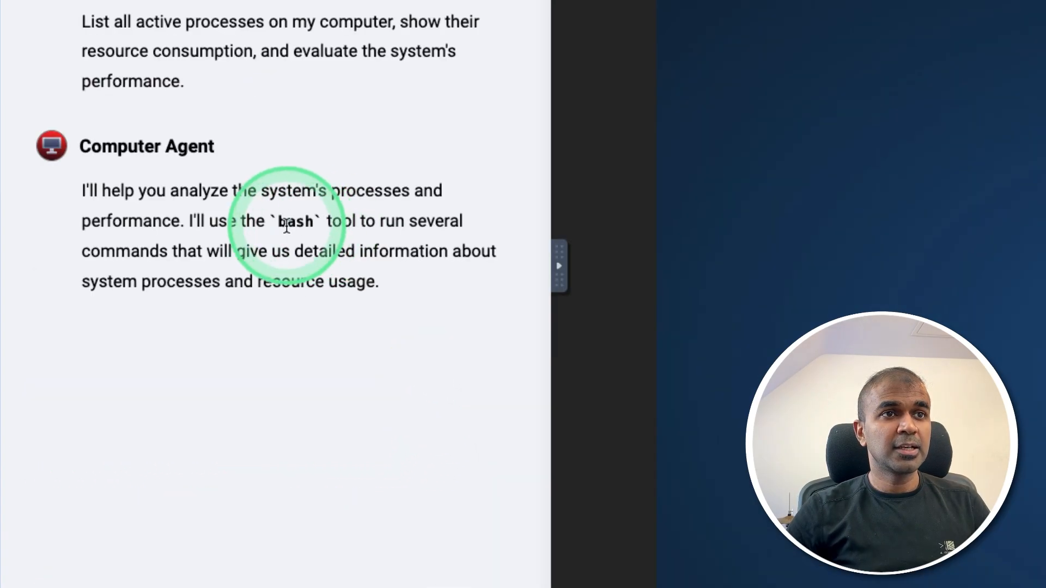
mouse_move(310, 259)
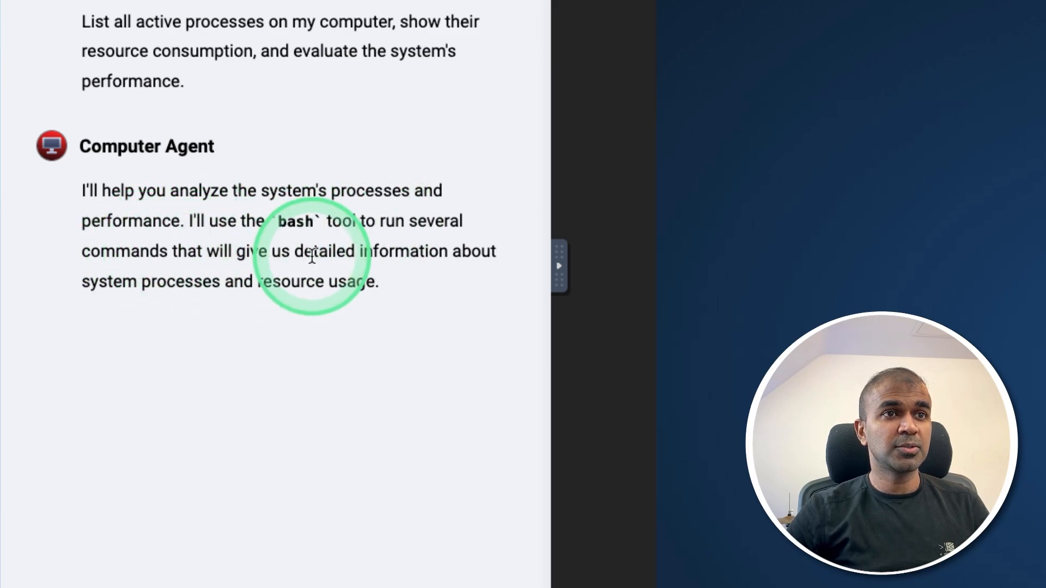
scroll(down, 3)
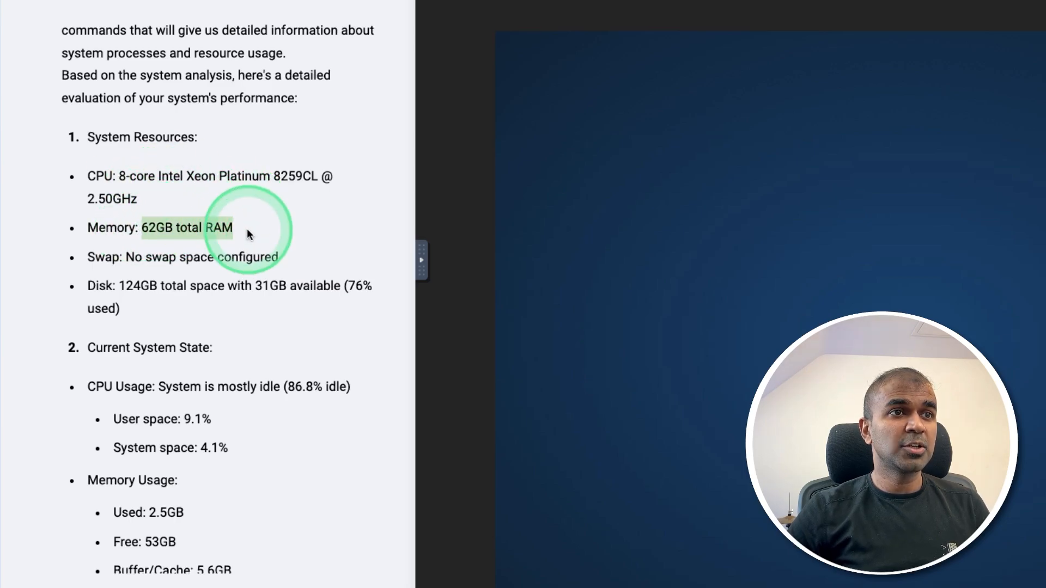
scroll(down, 3)
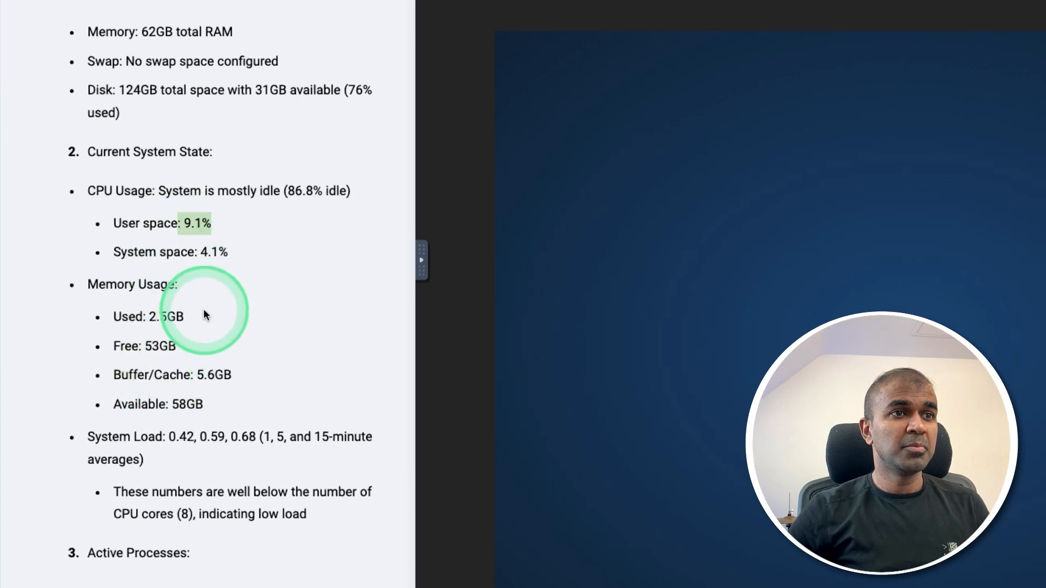
scroll(down, 3)
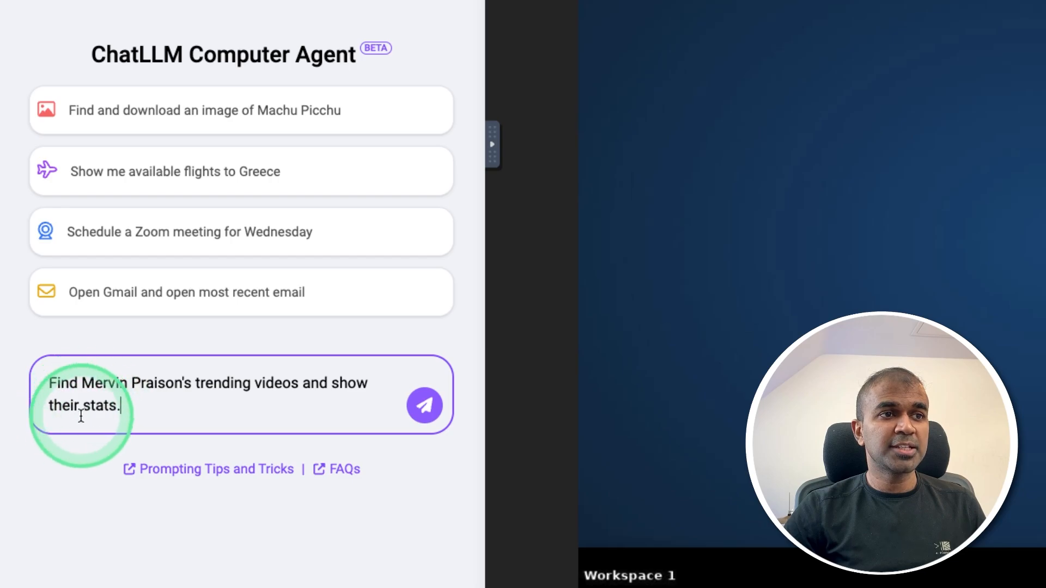
- Send the trending-videos request and review Mervin Praison's YouTube Videos tab with view counts like 4.7K and 10K
click(423, 406)
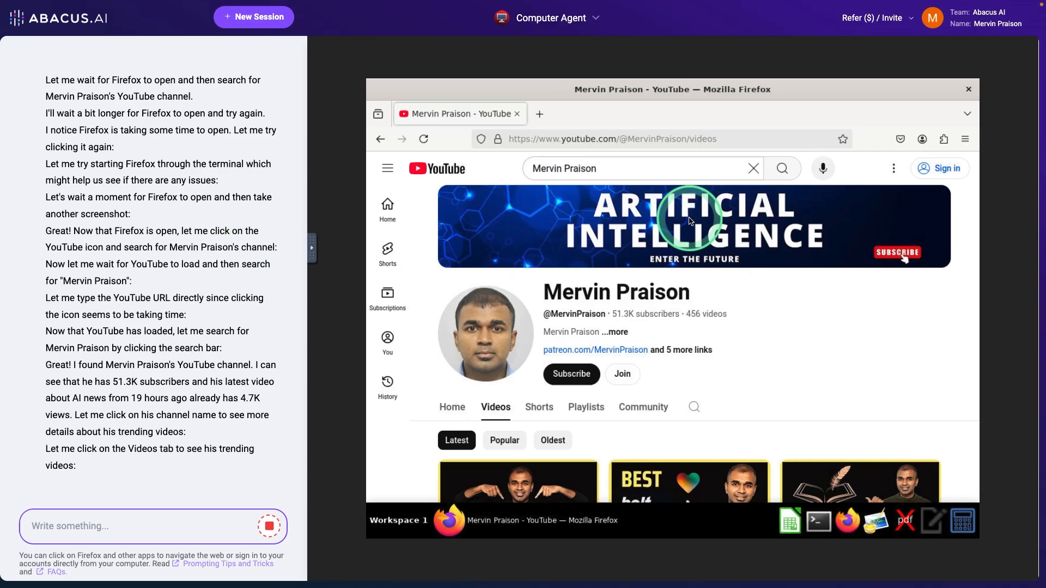
scroll(down, 3)
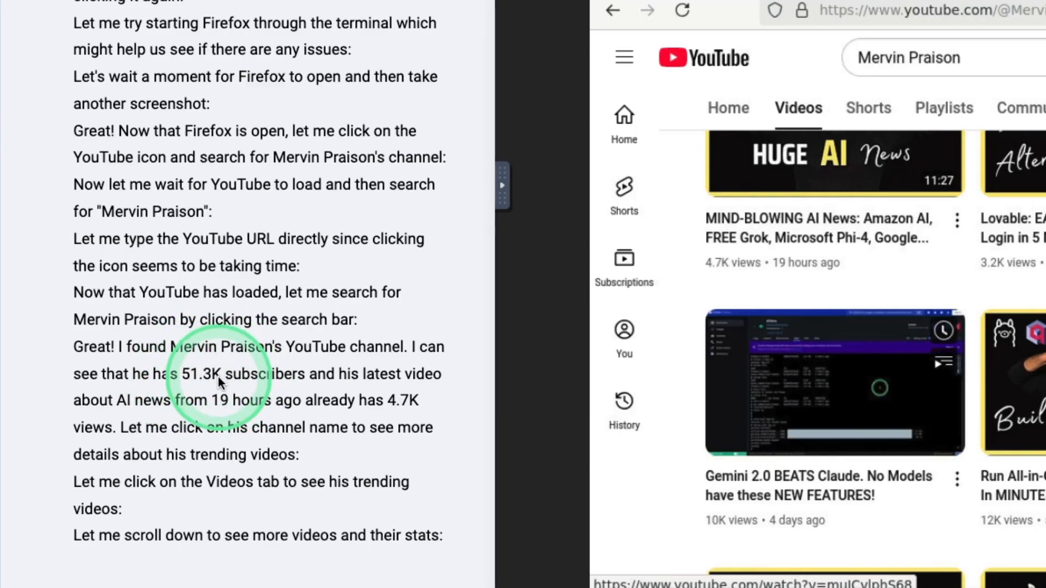
mouse_move(280, 417)
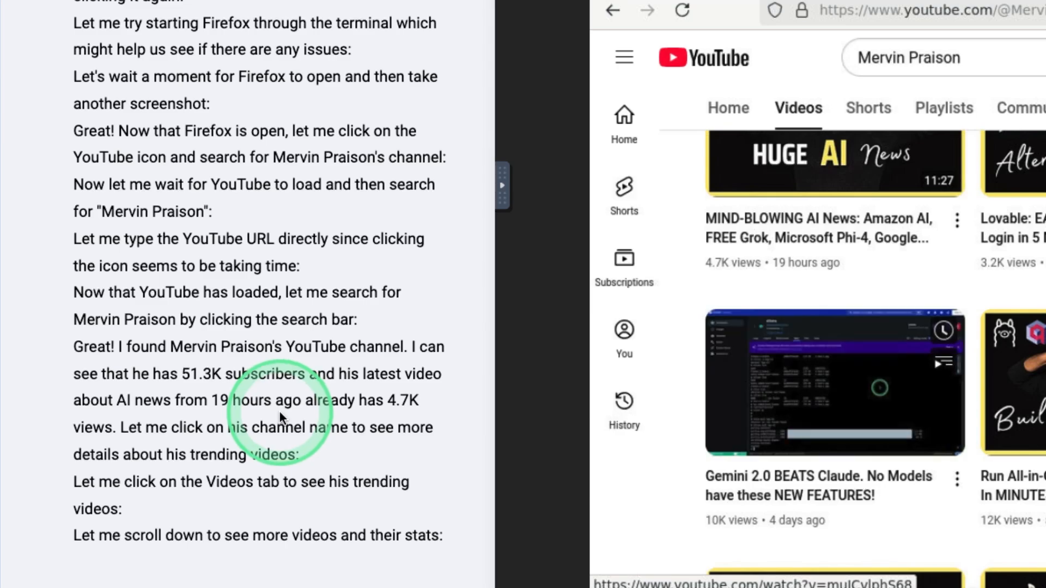